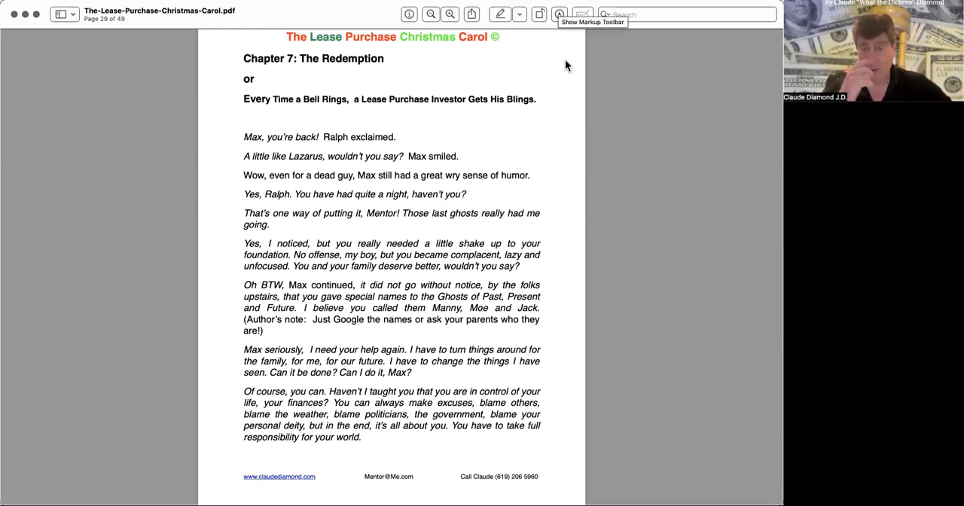
{"action": "mouse_move", "coordinate": [487, 106]}
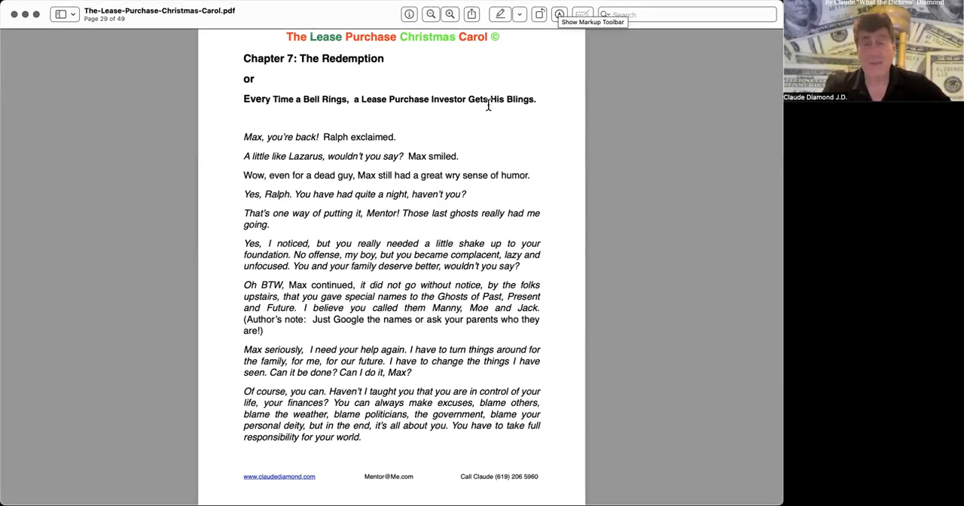
{"action": "scroll", "scroll_direction": "down", "scroll_amount": 3}
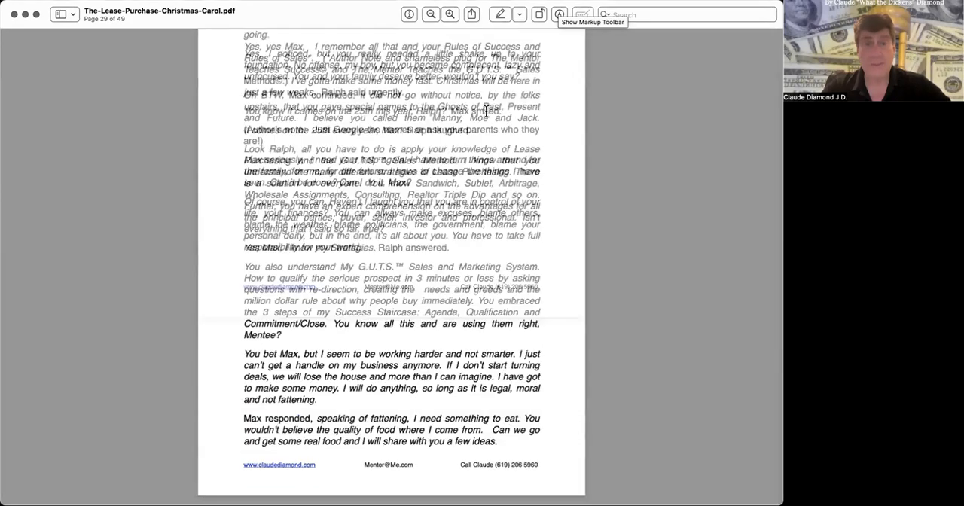
{"action": "scroll", "scroll_direction": "down", "scroll_amount": 3}
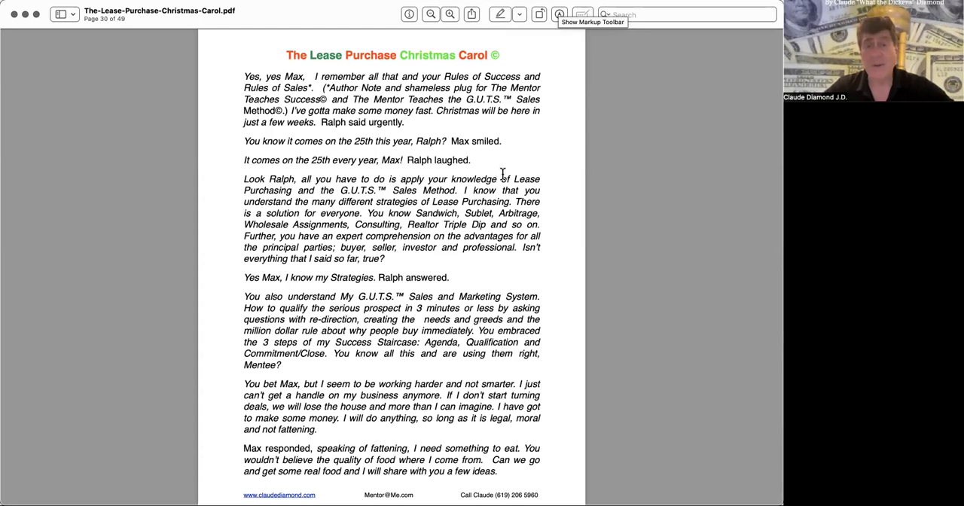
{"action": "mouse_move", "coordinate": [548, 194]}
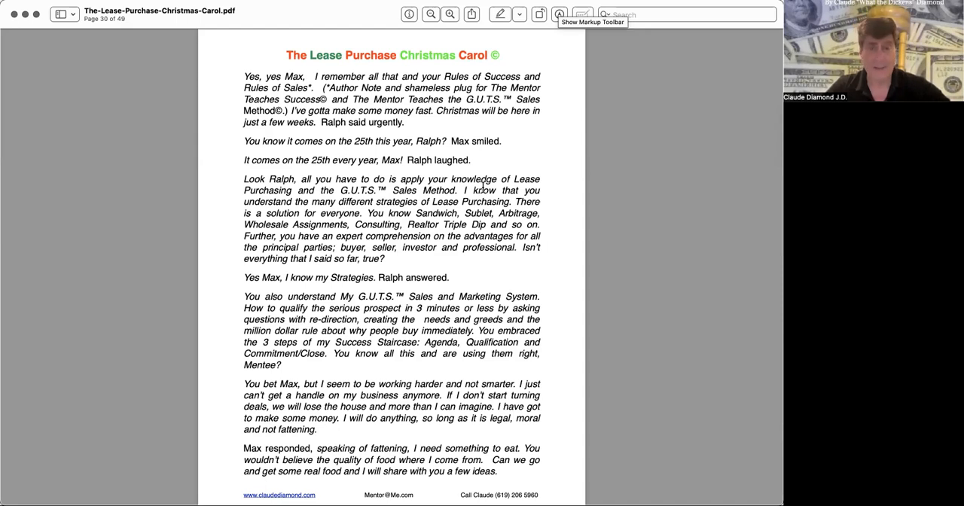
{"action": "scroll", "scroll_direction": "down", "scroll_amount": 3}
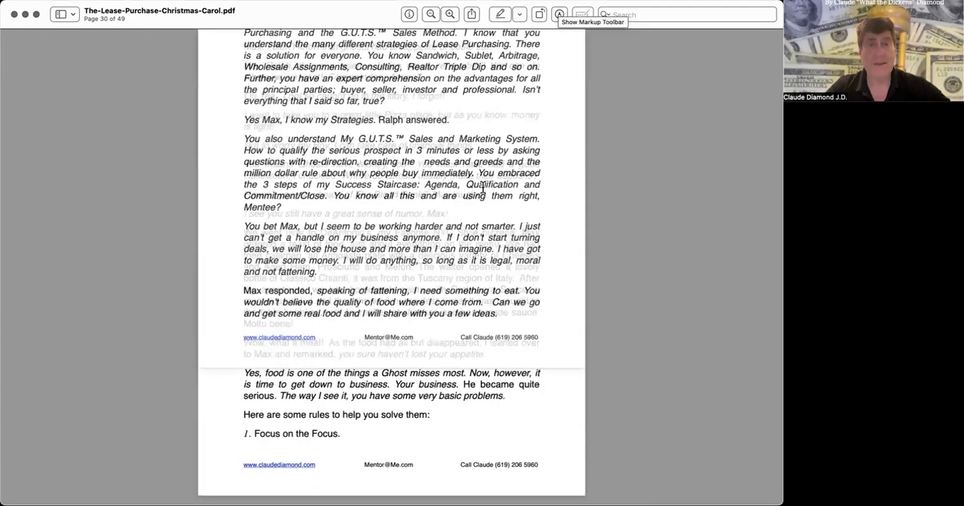
{"action": "scroll", "scroll_direction": "down", "scroll_amount": 3}
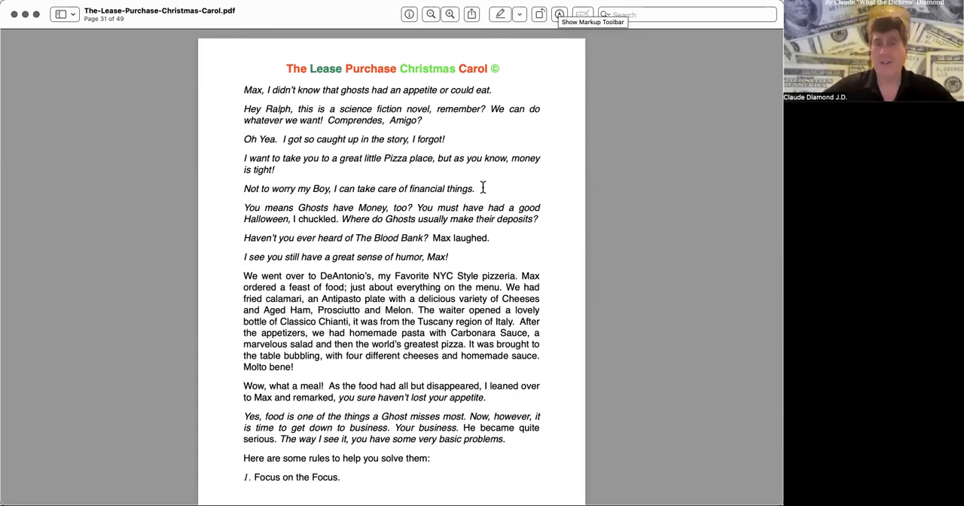
{"action": "scroll", "scroll_direction": "down", "scroll_amount": 3}
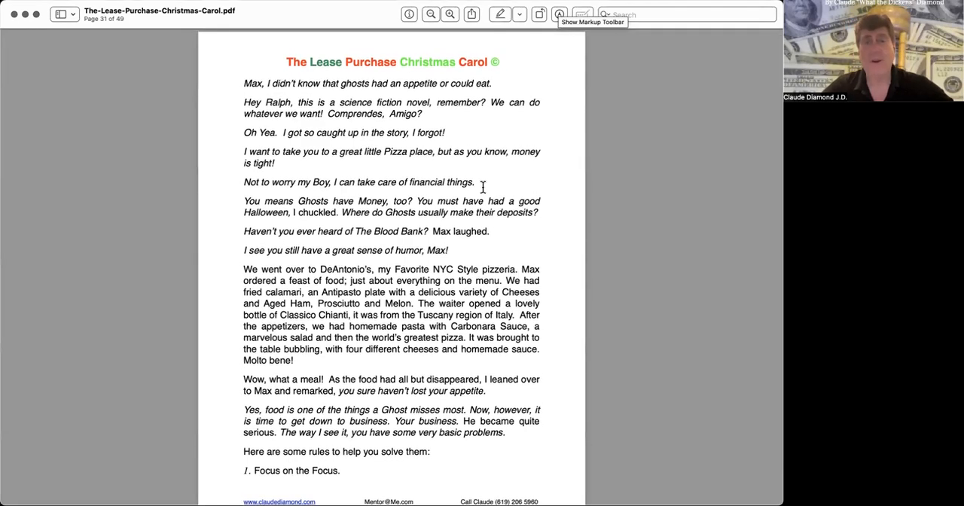